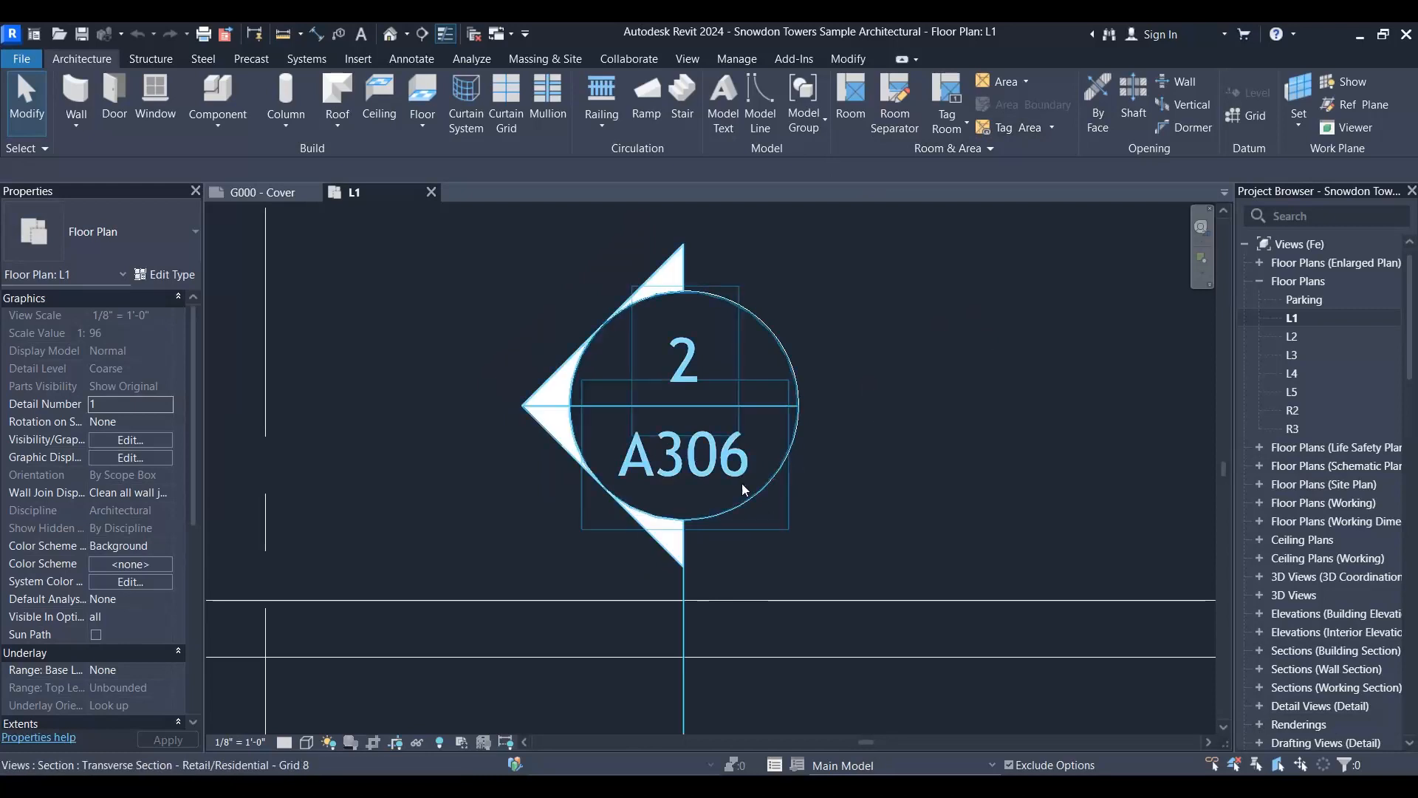
Select the section mark and review its type properties without making changes.
{"action": "left_click", "coordinate": [958, 445]}
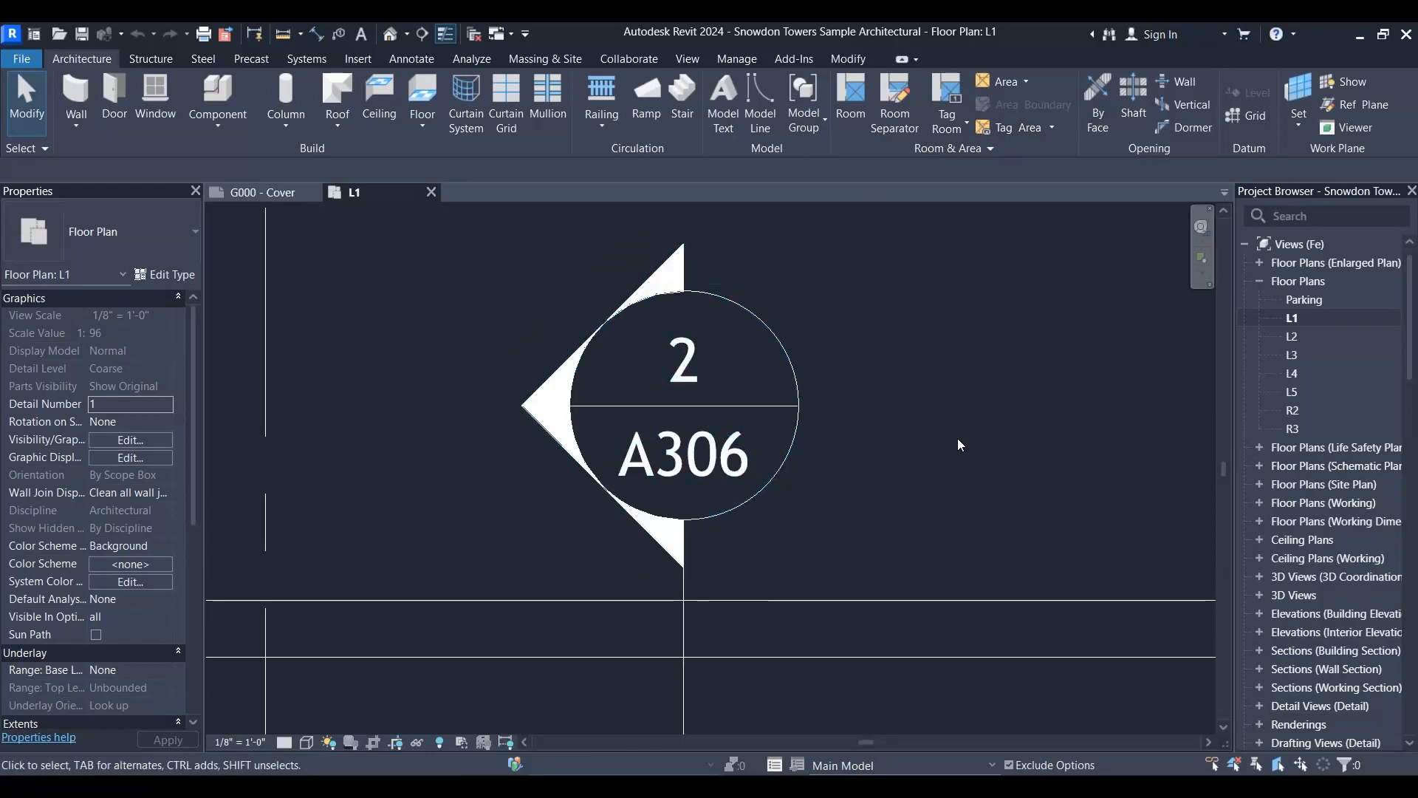
{"action": "left_click", "coordinate": [682, 407]}
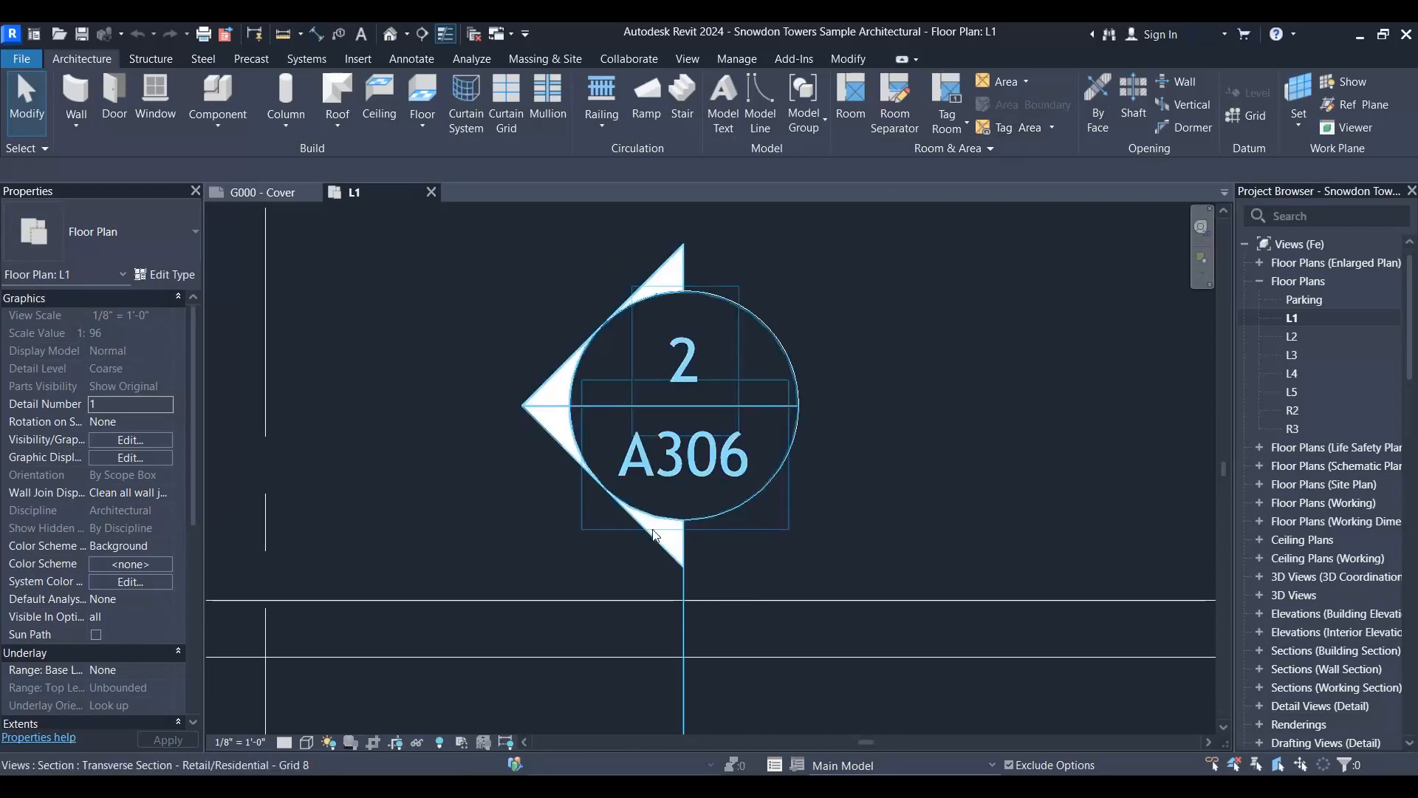
{"action": "left_click", "coordinate": [766, 616]}
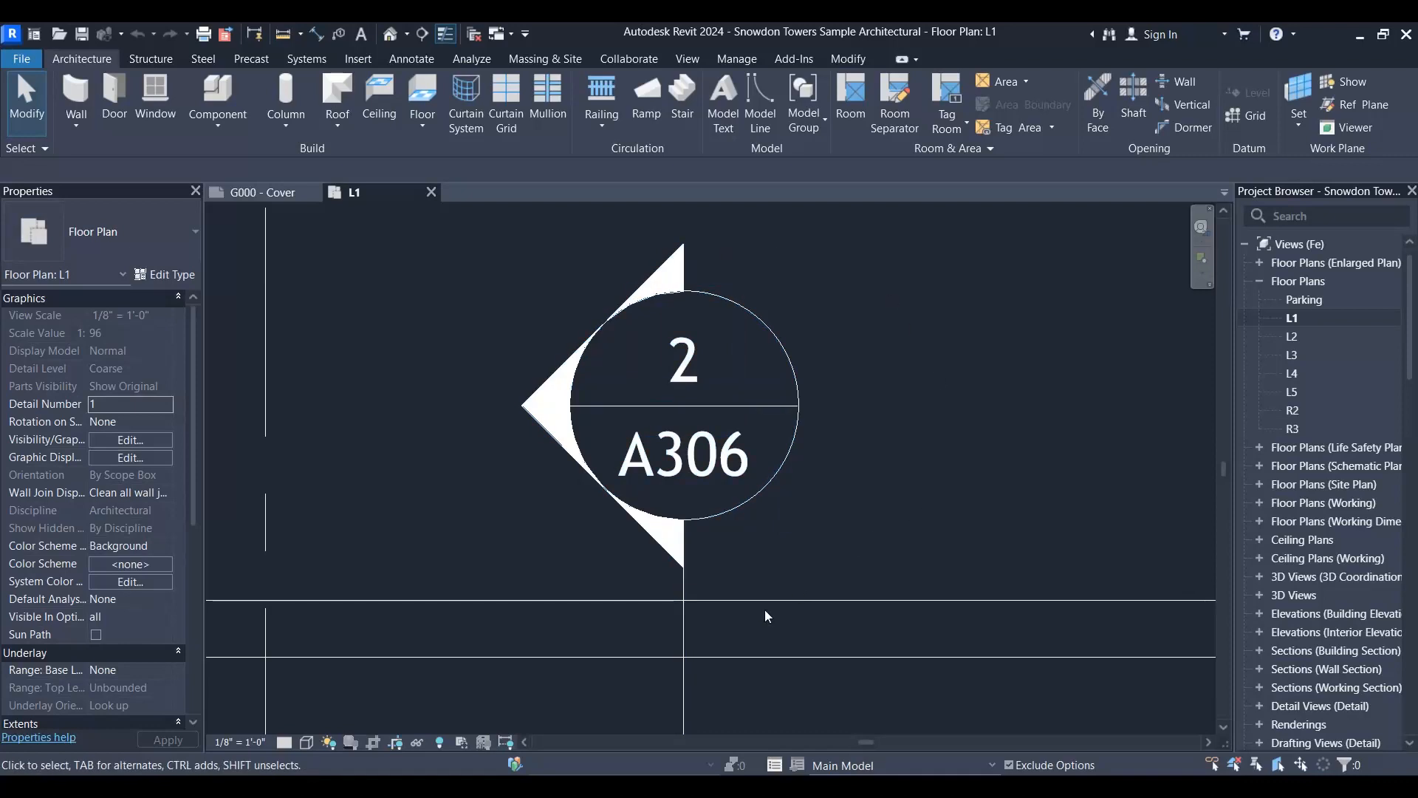
{"action": "left_click", "coordinate": [683, 407]}
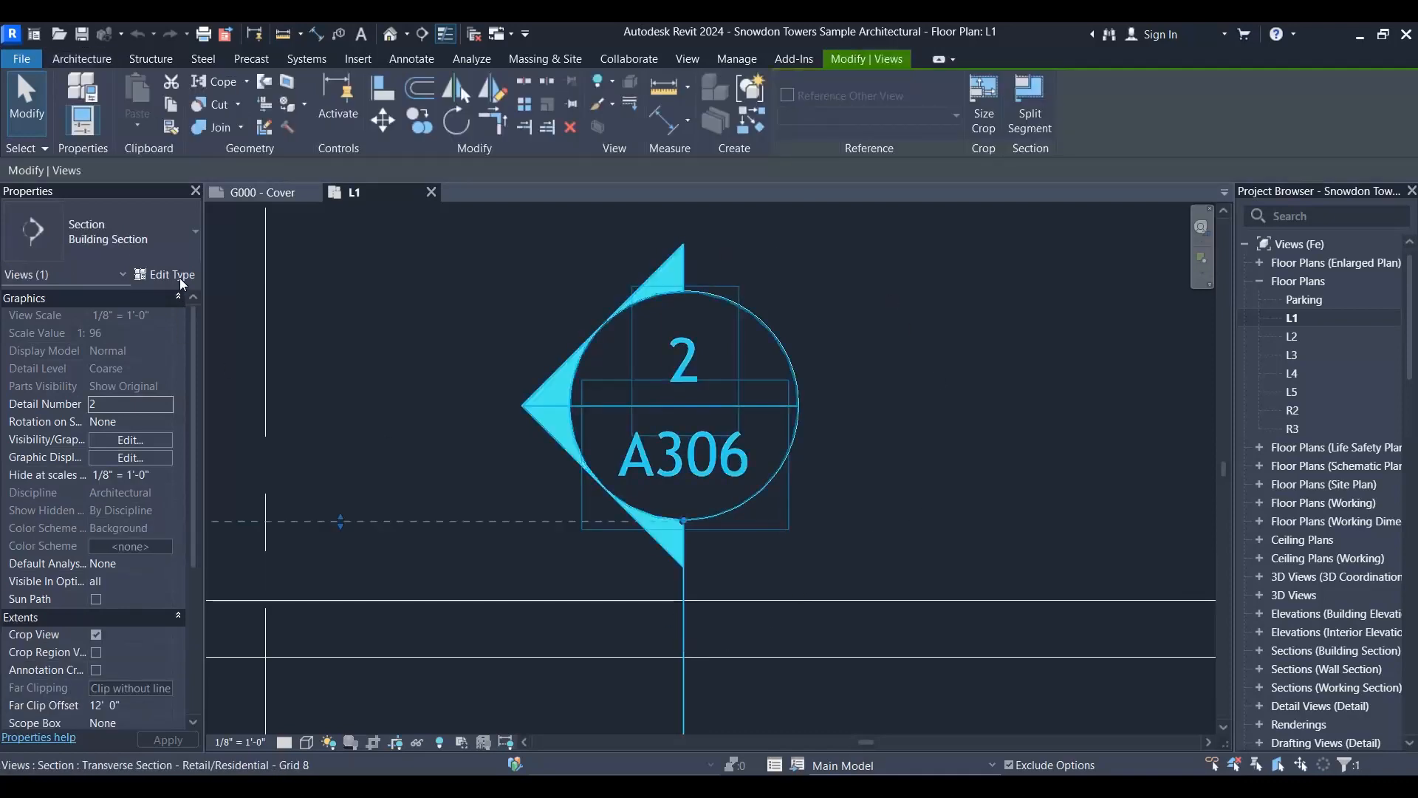
{"action": "left_click", "coordinate": [171, 274]}
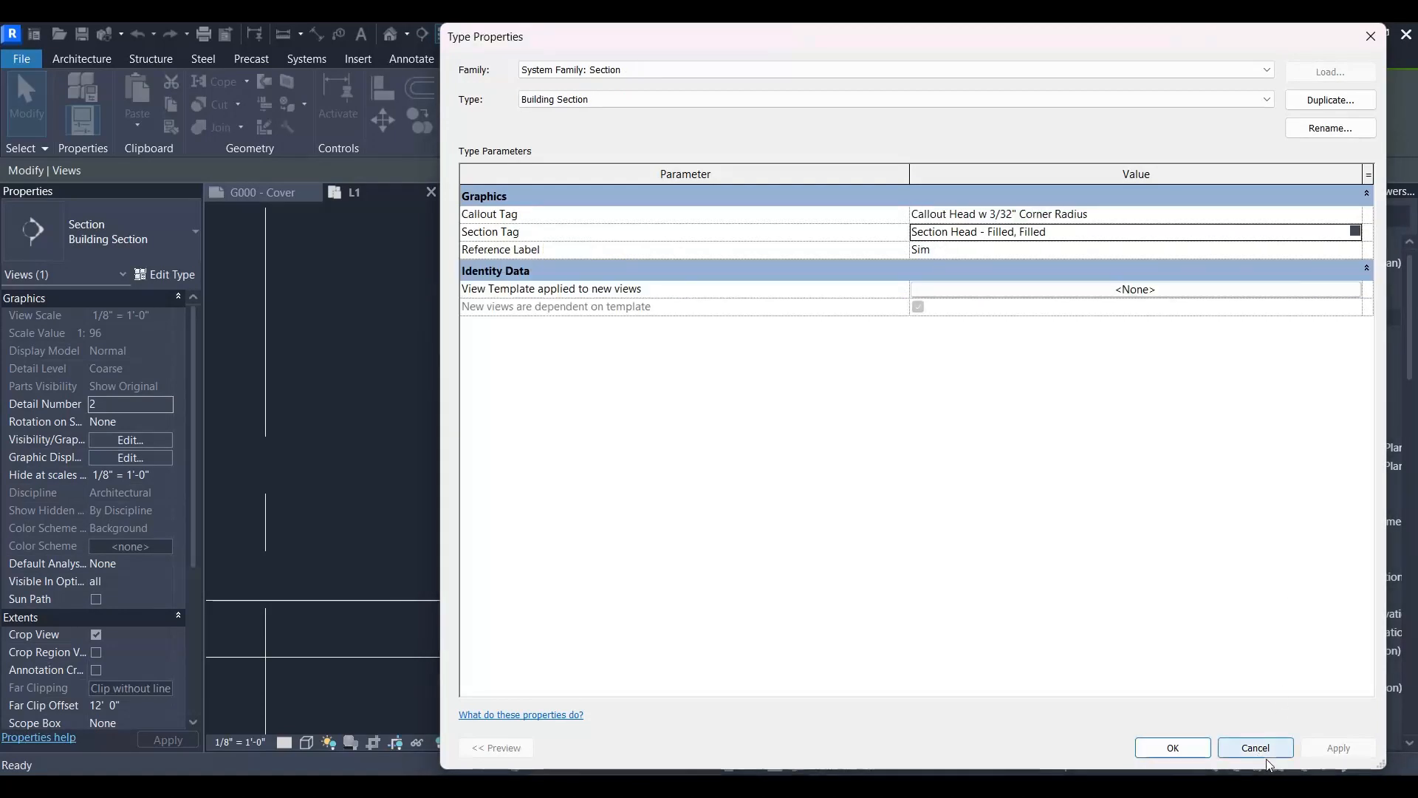
{"action": "left_click", "coordinate": [1256, 749]}
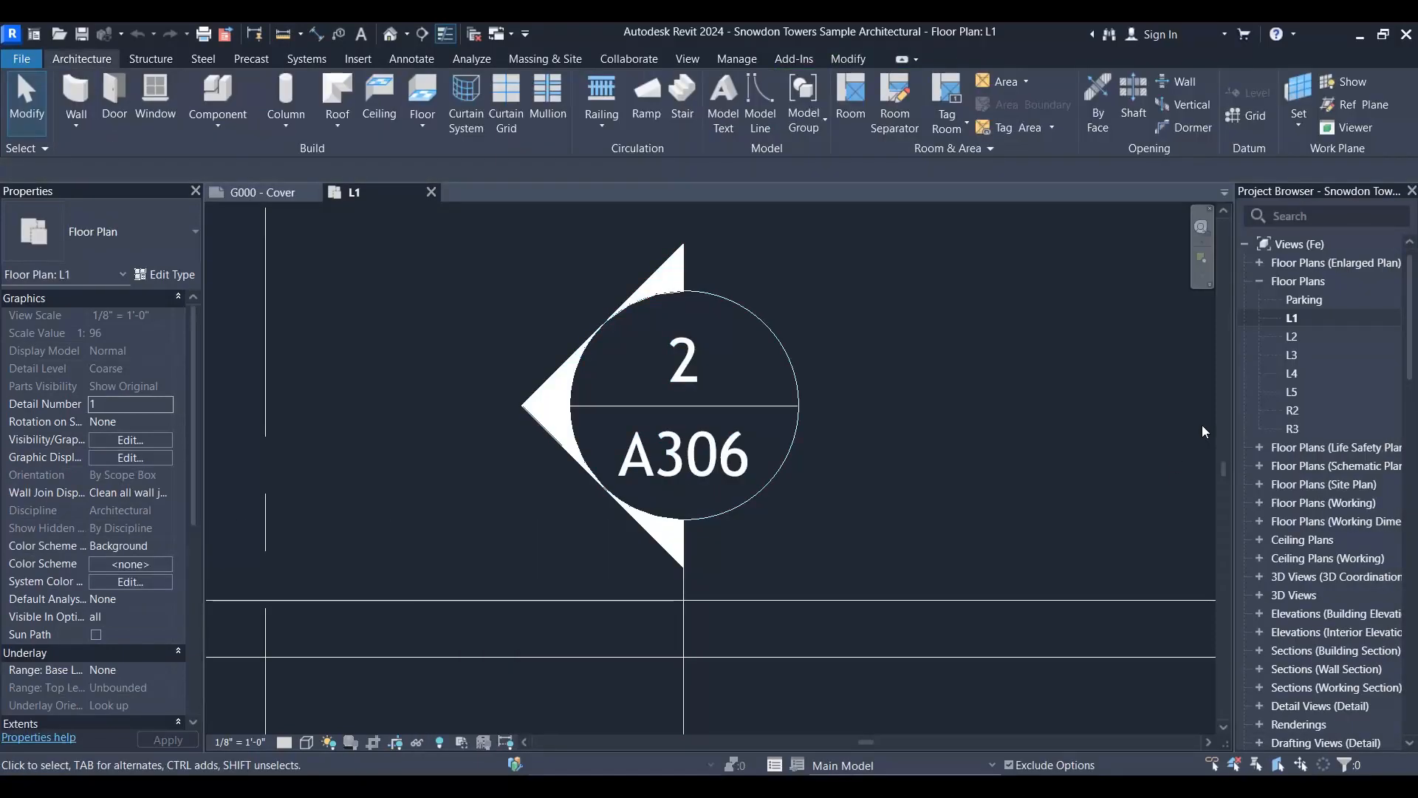
Search the Project Browser for 'Section Head - Filled' and edit that family.
{"action": "left_click", "coordinate": [1292, 355]}
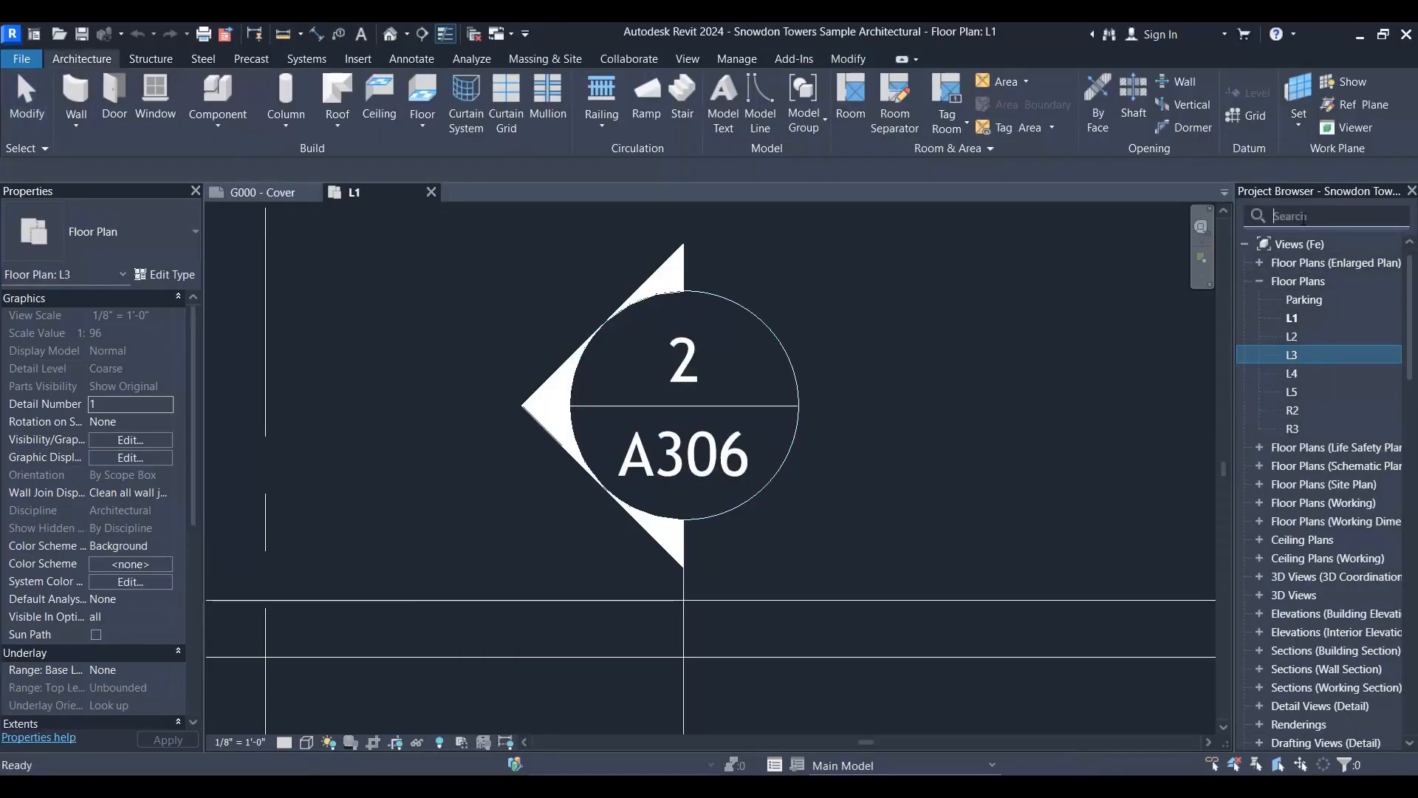
{"action": "type", "text": "Section Head - Filled"}
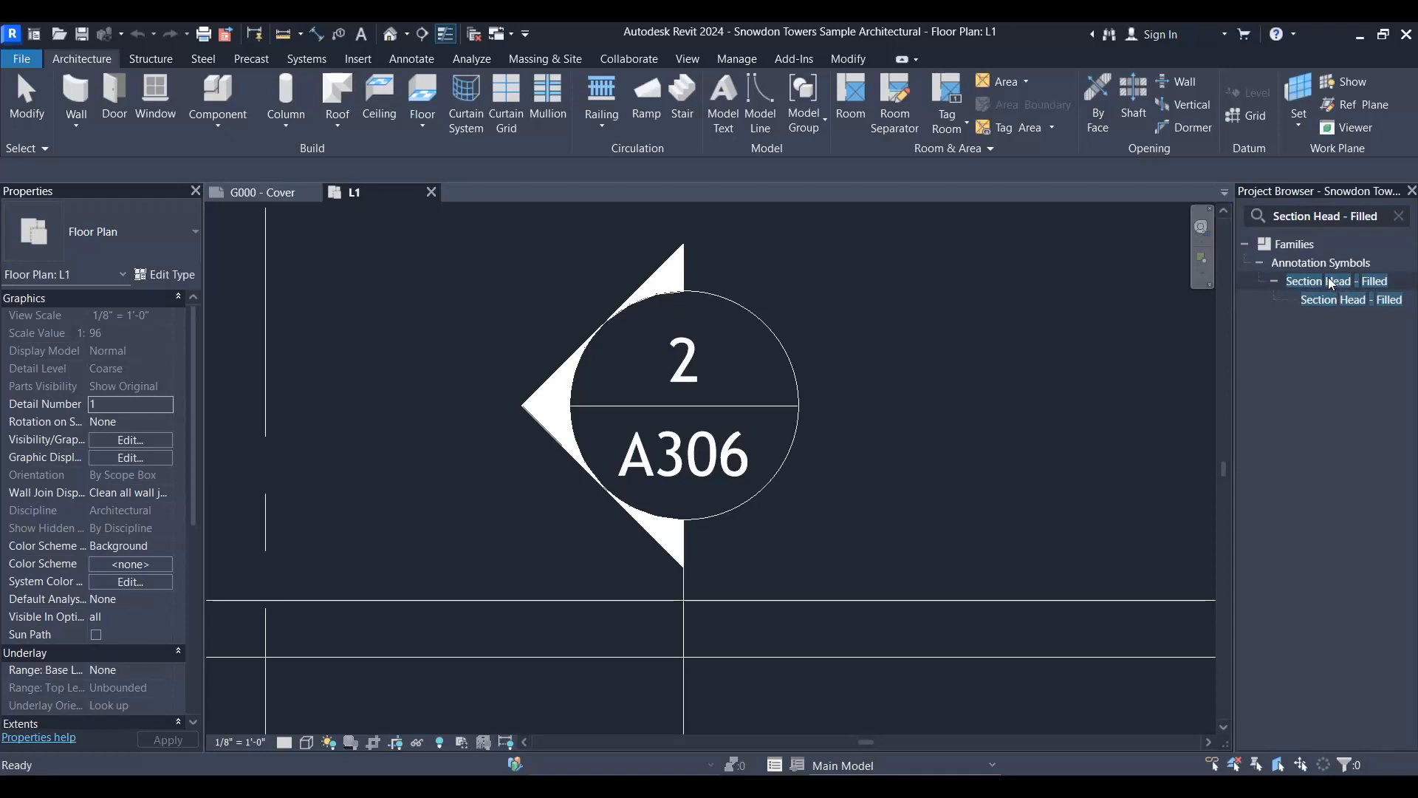
{"action": "left_click", "coordinate": [1337, 281]}
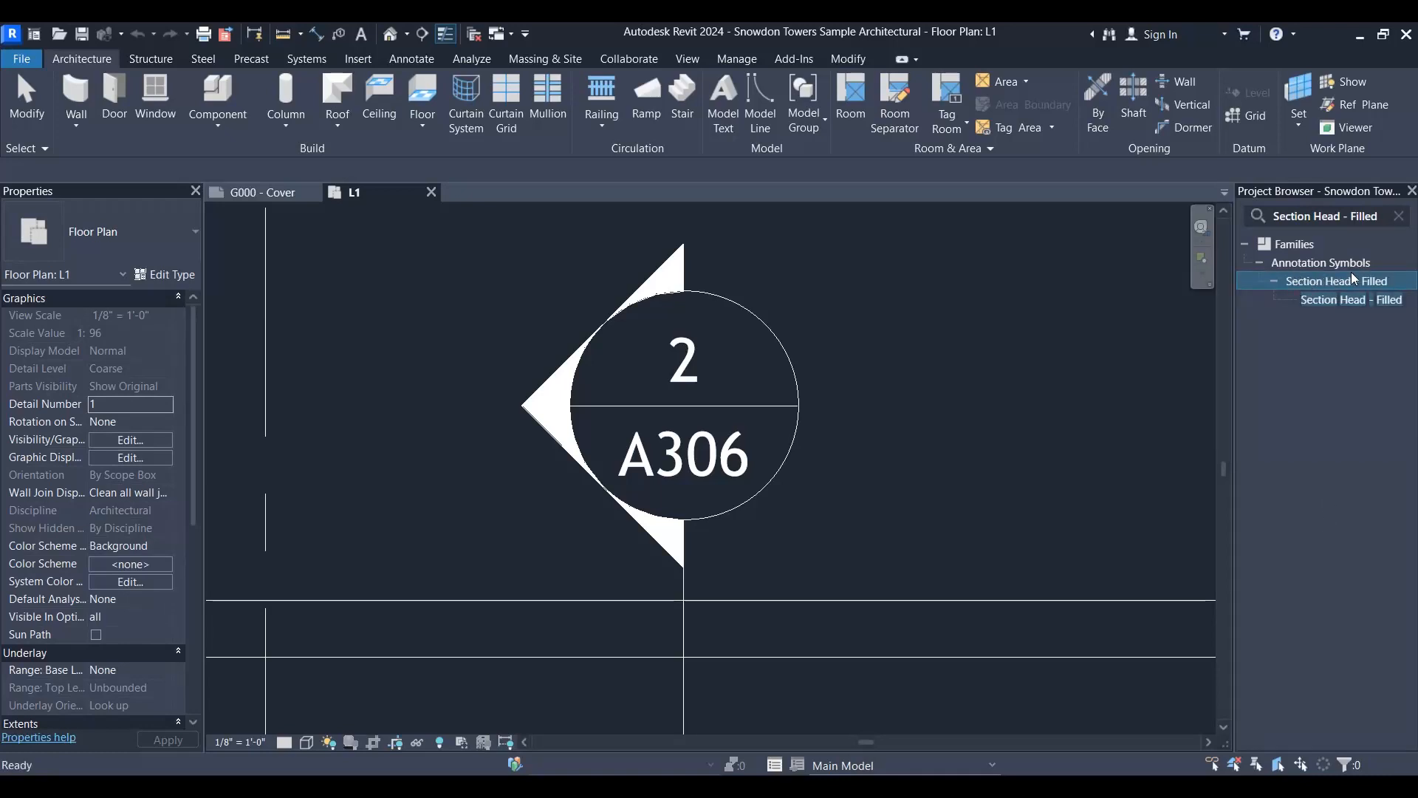
{"action": "right_click", "coordinate": [1352, 299]}
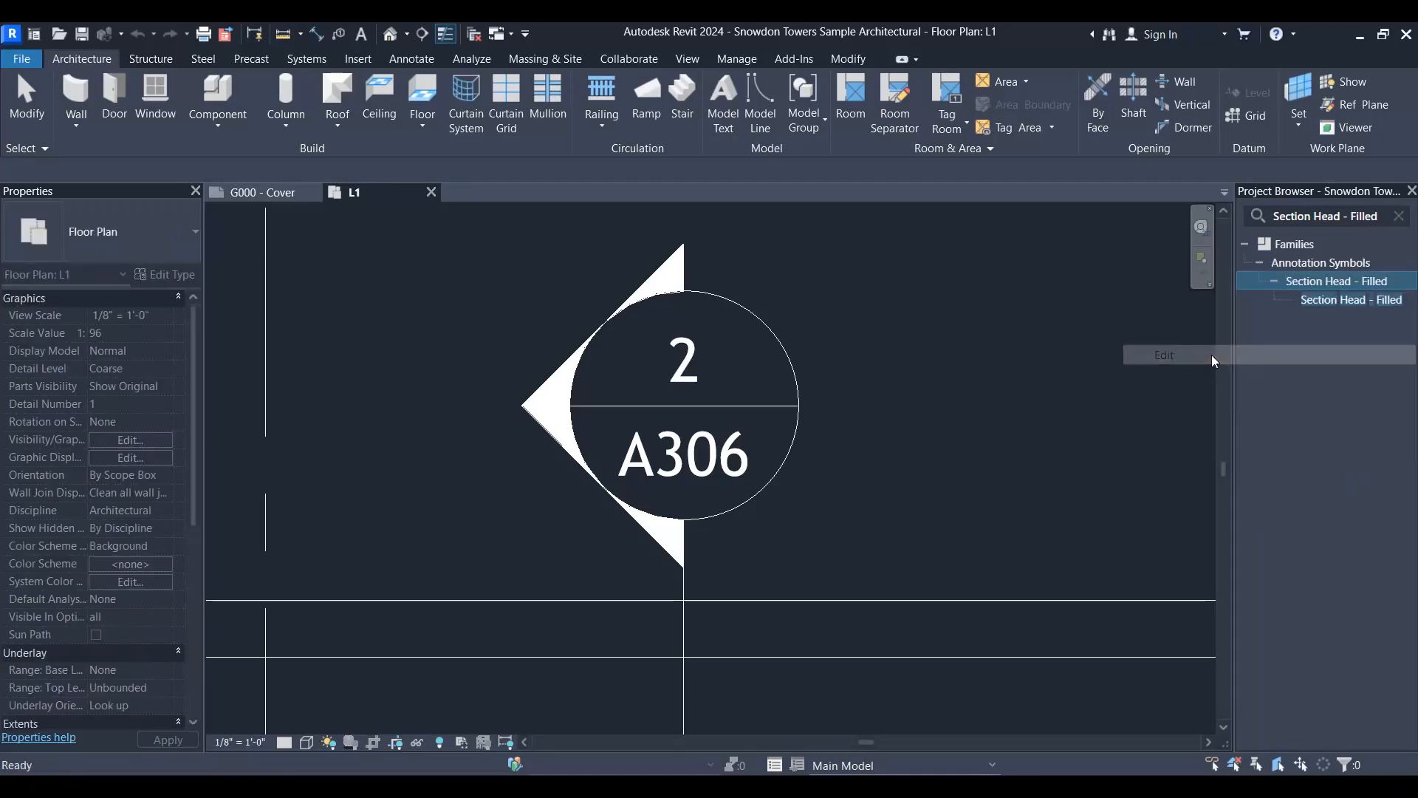
{"action": "left_click", "coordinate": [1164, 355]}
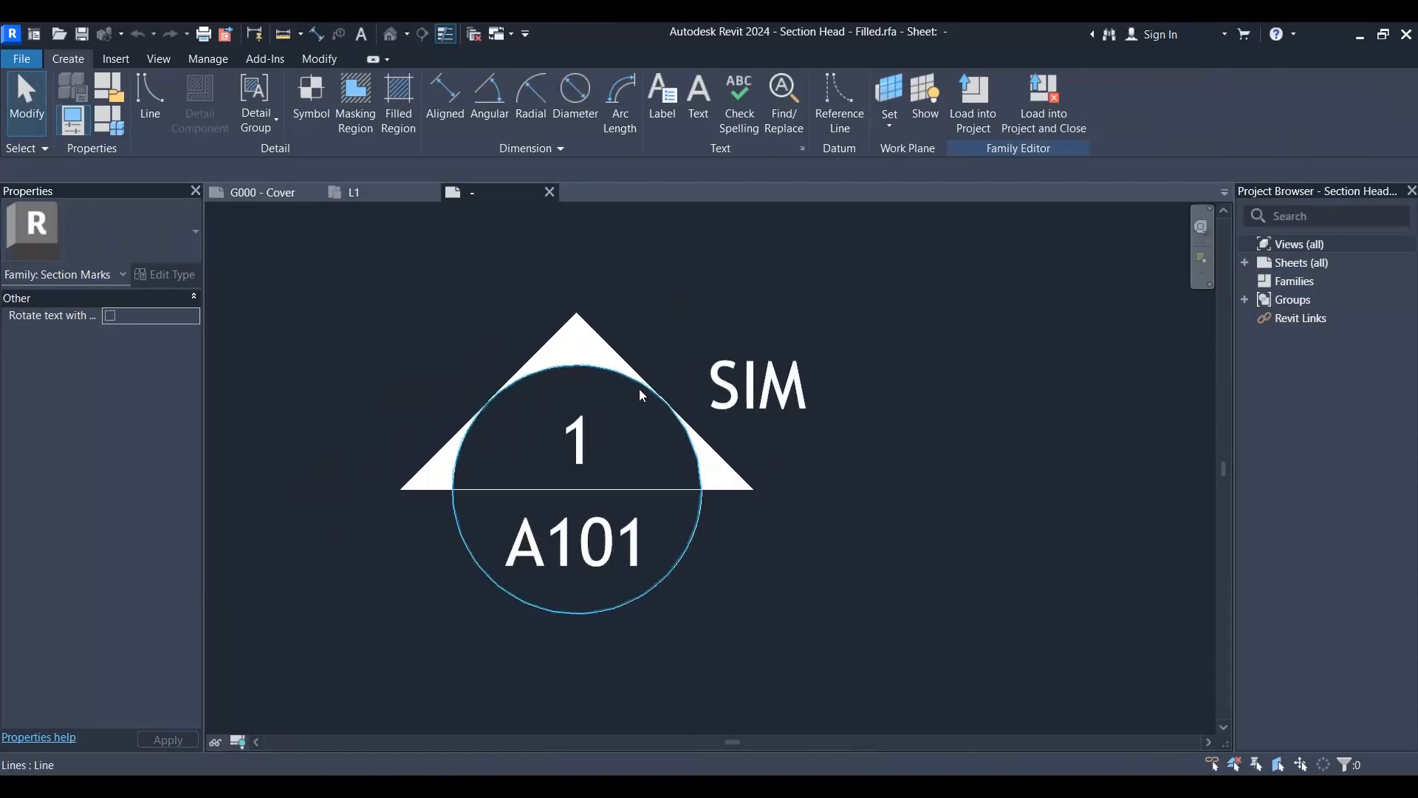
Select the arrowhead's filled region, then load the edited family into the project.
{"action": "left_click", "coordinate": [560, 326]}
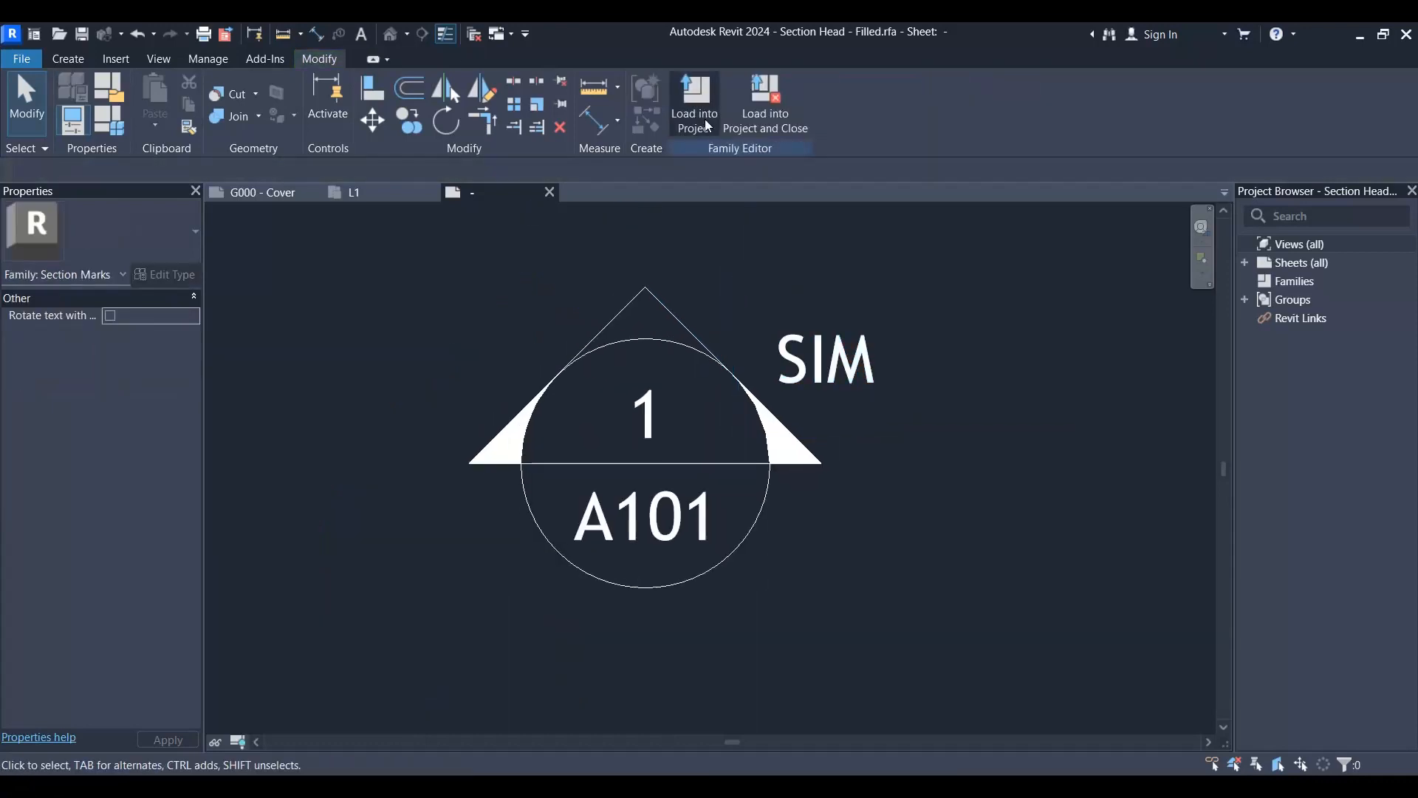
{"action": "left_click", "coordinate": [694, 105]}
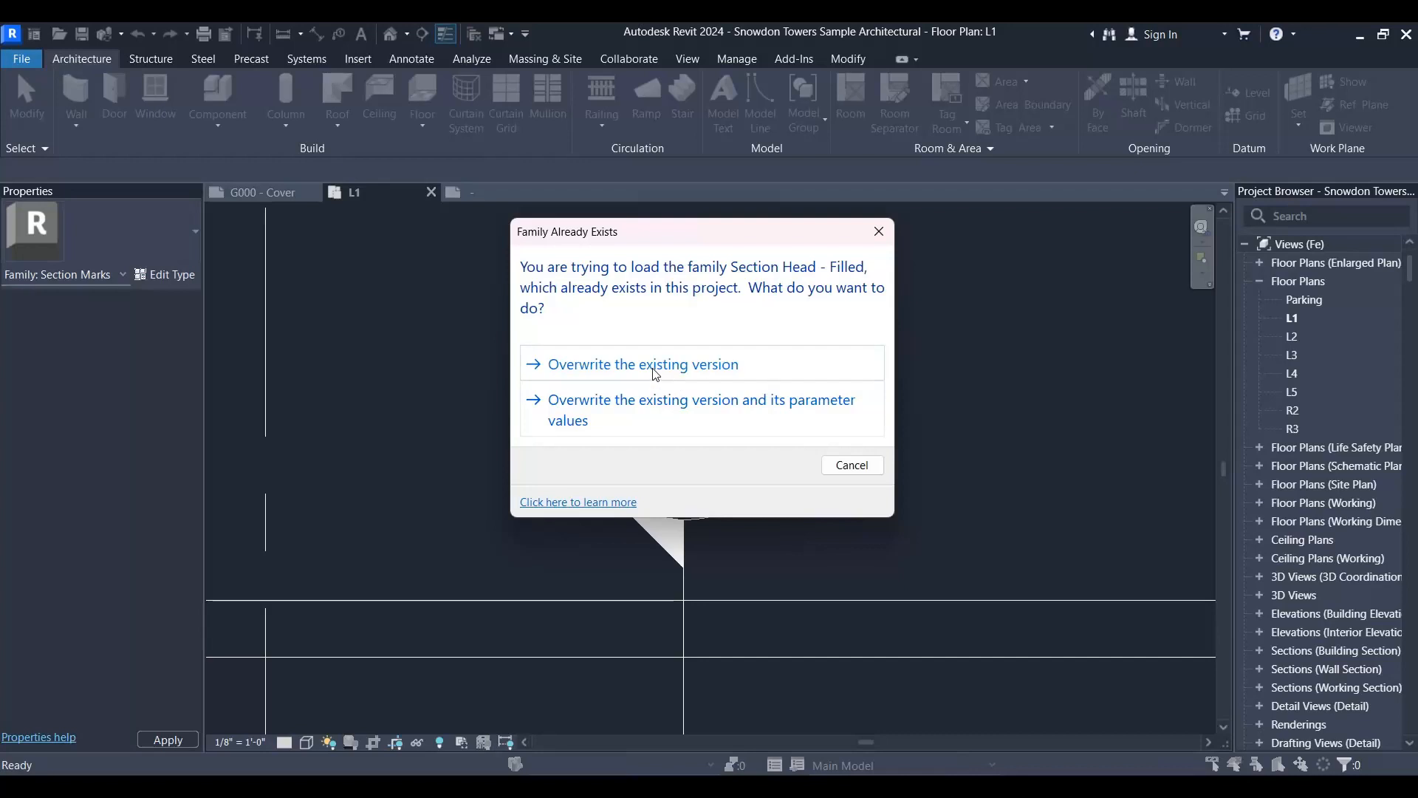
Overwrite the existing section head family version, then select the linked site model in L1.
{"action": "left_click", "coordinate": [643, 364]}
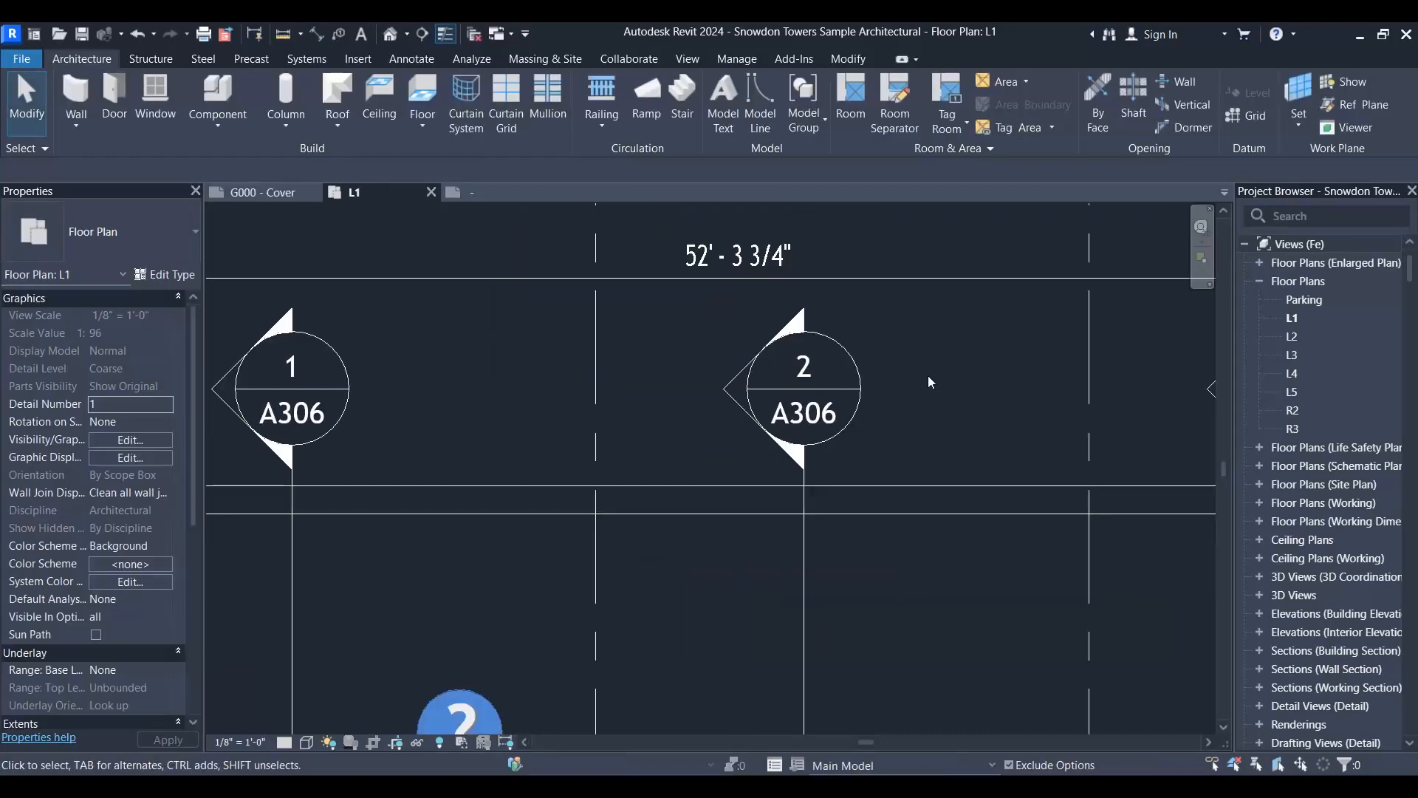
{"action": "mouse_move", "coordinate": [971, 376]}
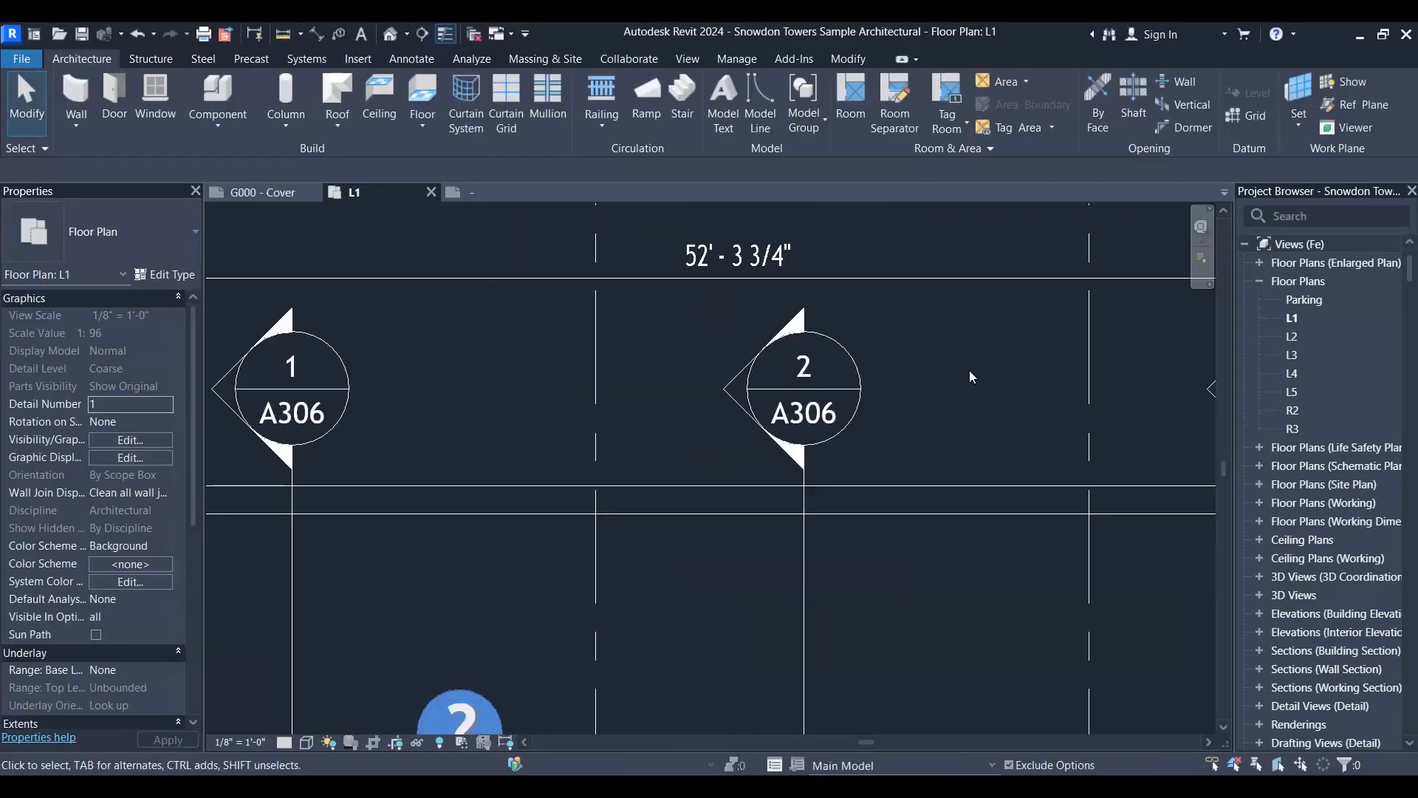
{"action": "mouse_move", "coordinate": [985, 319]}
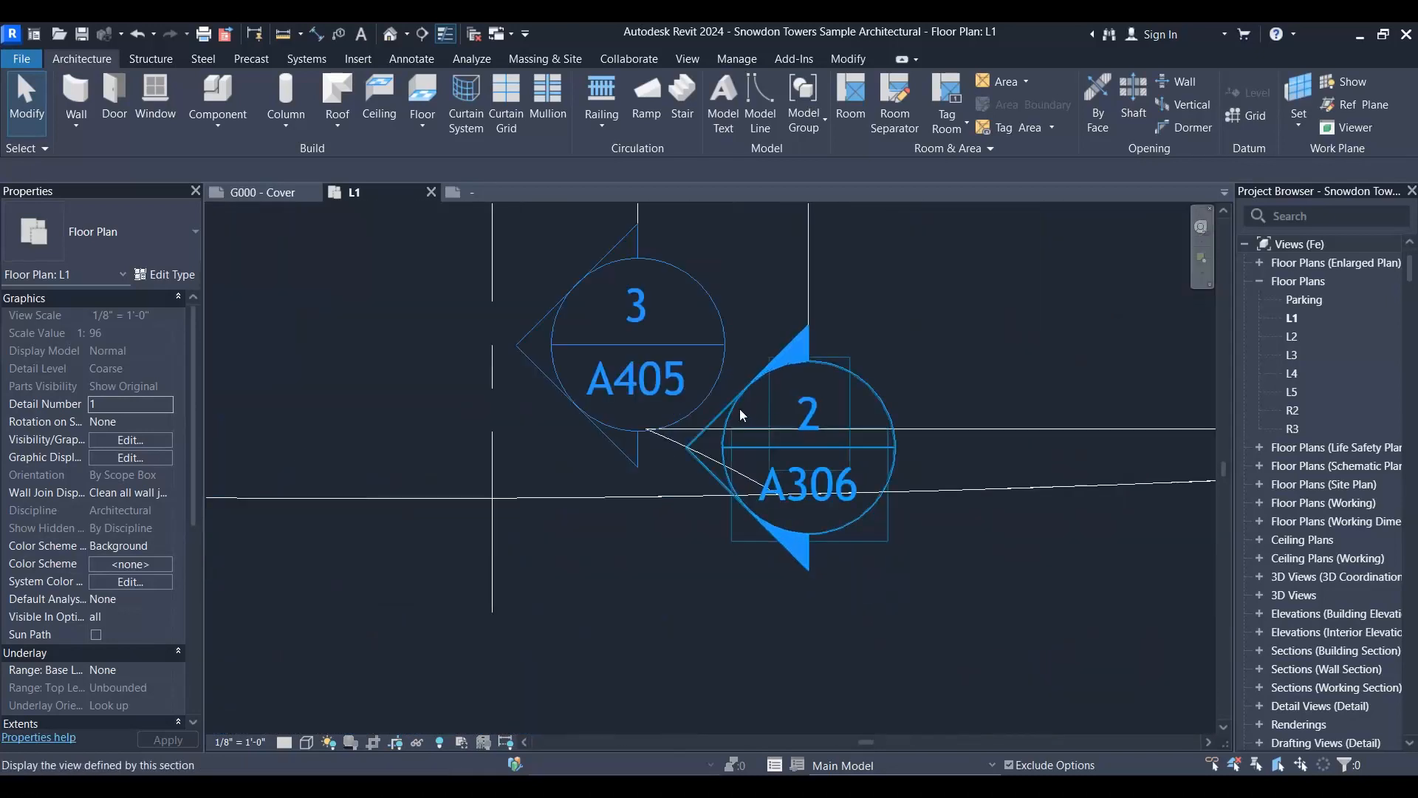
{"action": "left_click", "coordinate": [742, 430]}
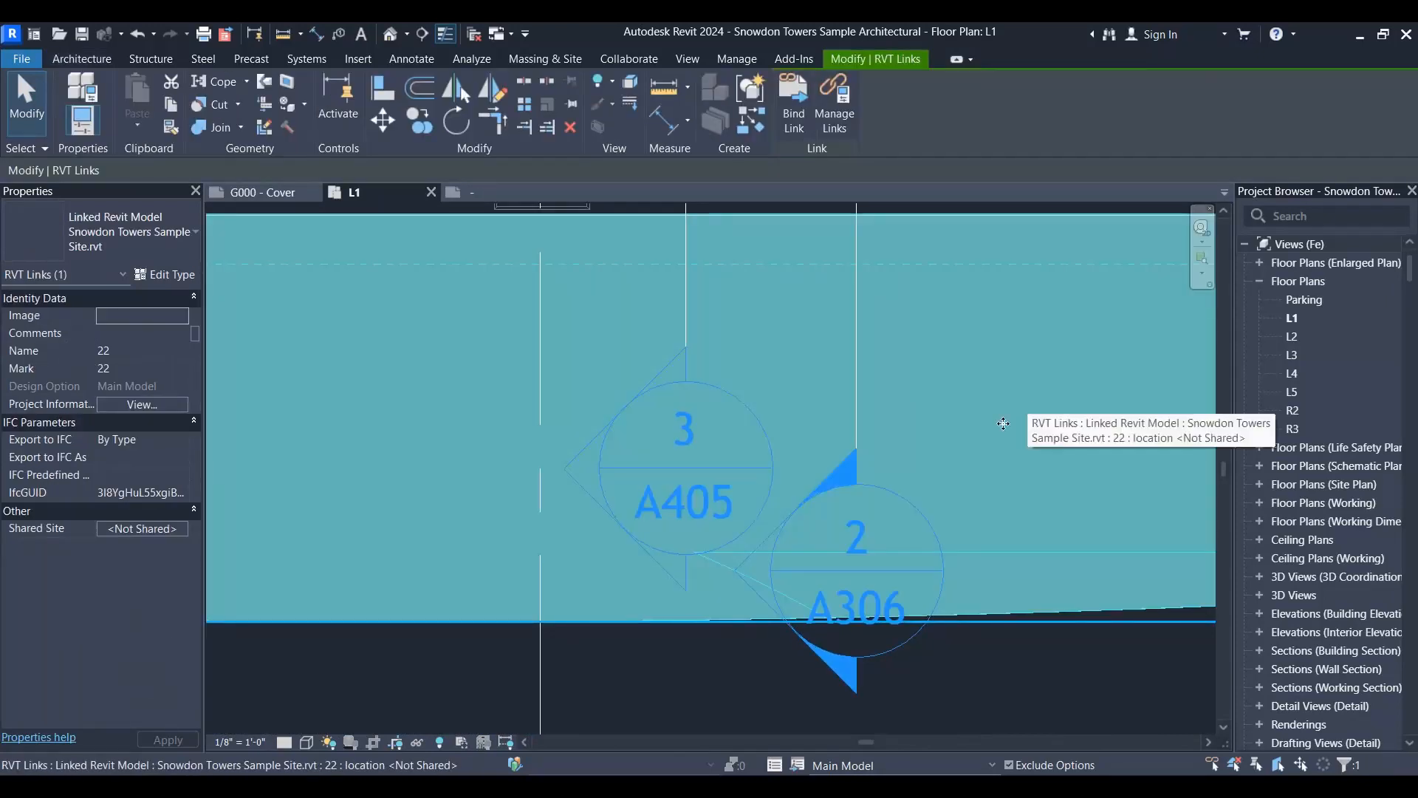